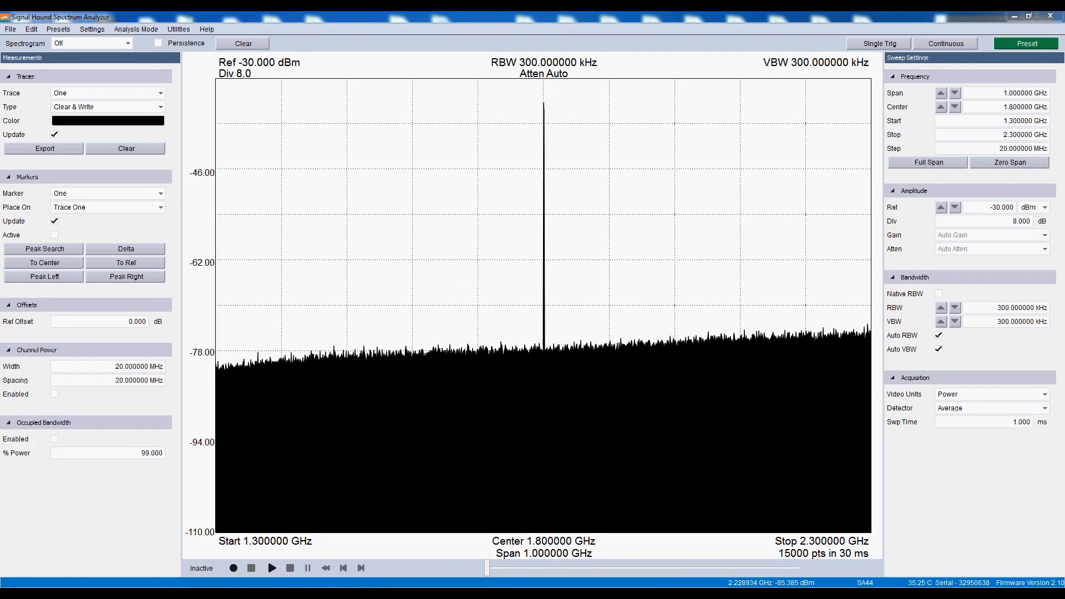
Step: Set the Amplitude Div value to 10 dB per division
{"action": "left_click", "coordinate": [939, 218]}
{"action": "type", "text": "10.000"}
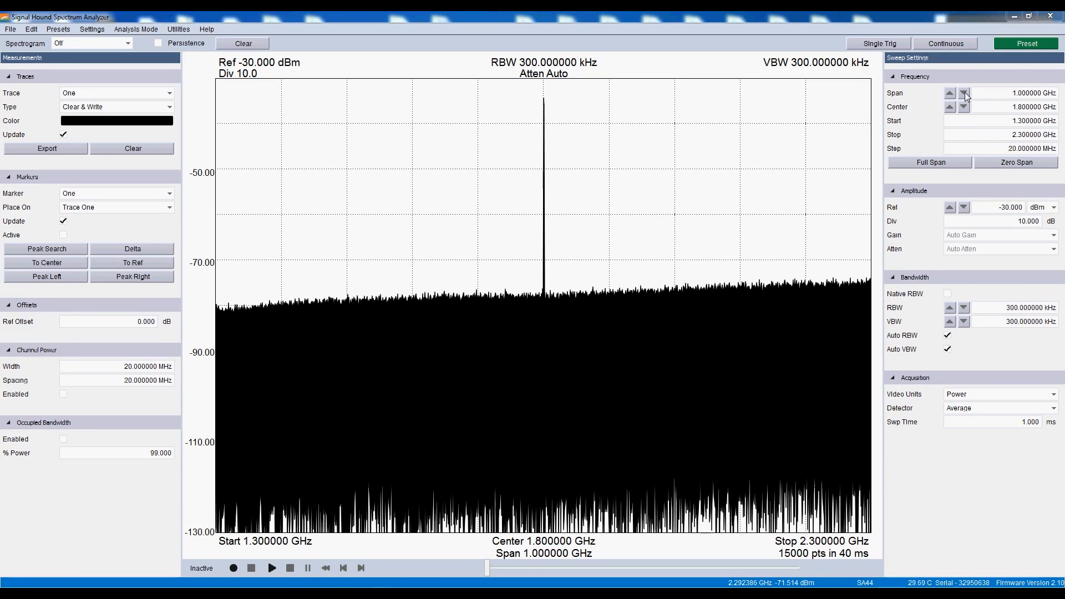
Step: Step the span down from 1 GHz toward 10 MHz around 1.8 GHz
{"action": "left_click", "coordinate": [963, 93]}
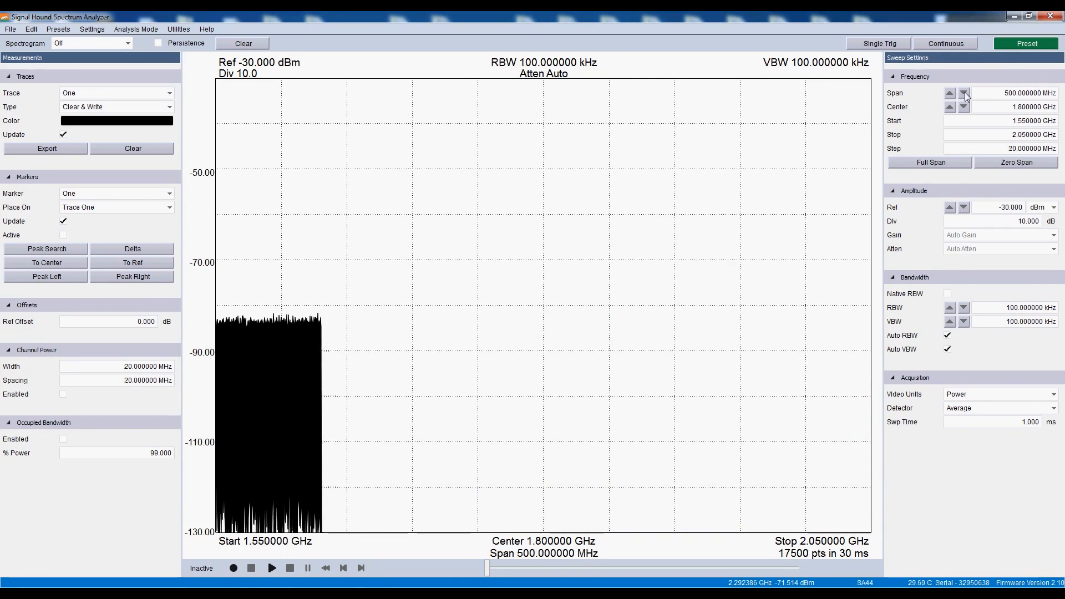
{"action": "left_click", "coordinate": [963, 95]}
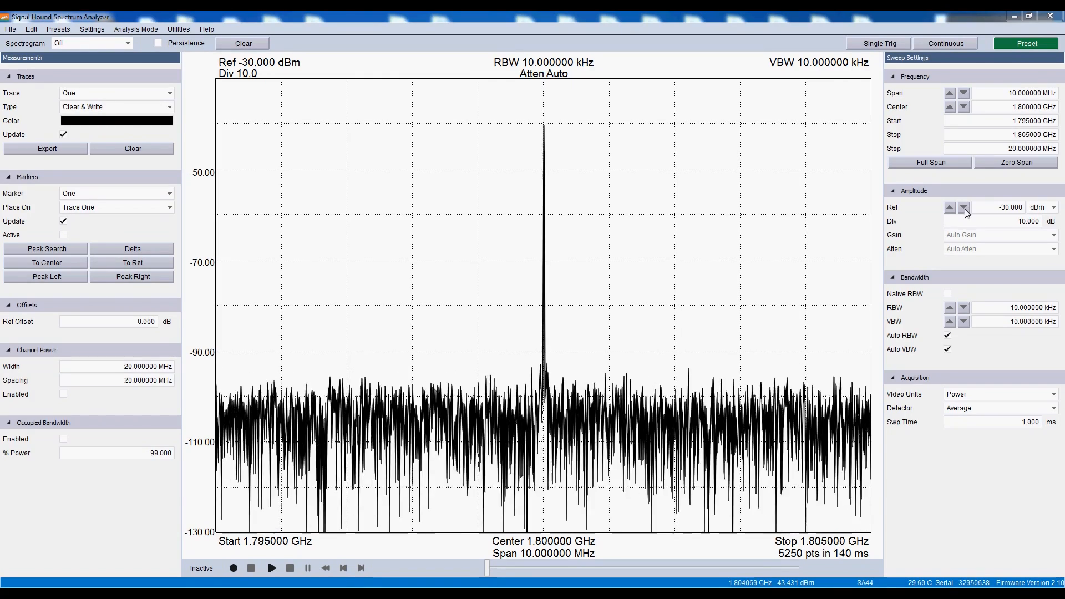
Step: Lower the reference level in 10 dB steps to -40 dBm, then -50 dBm
{"action": "left_click", "coordinate": [963, 207]}
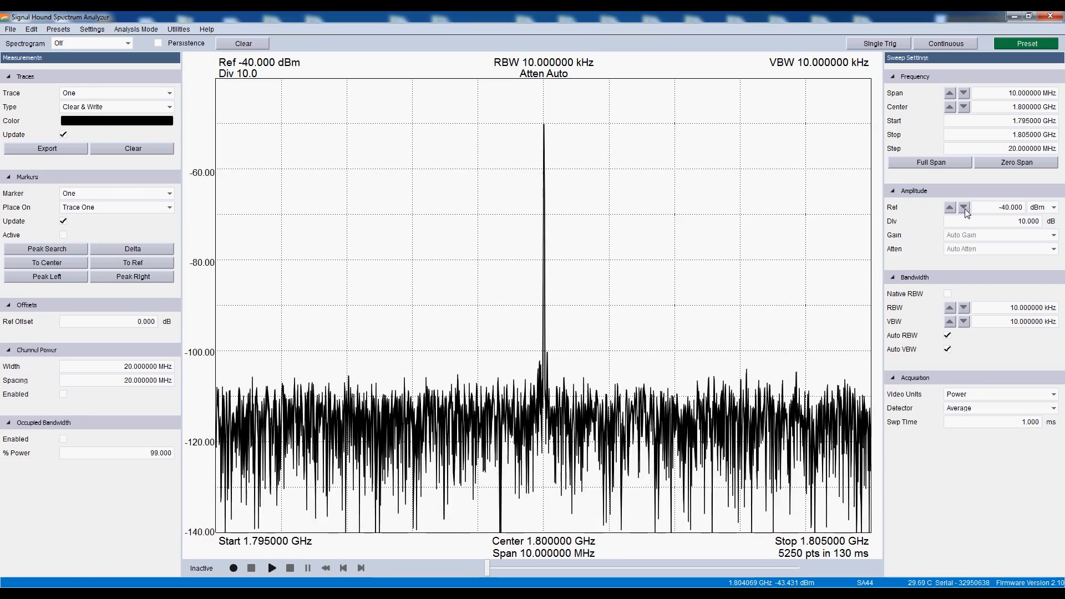
{"action": "left_click", "coordinate": [963, 207]}
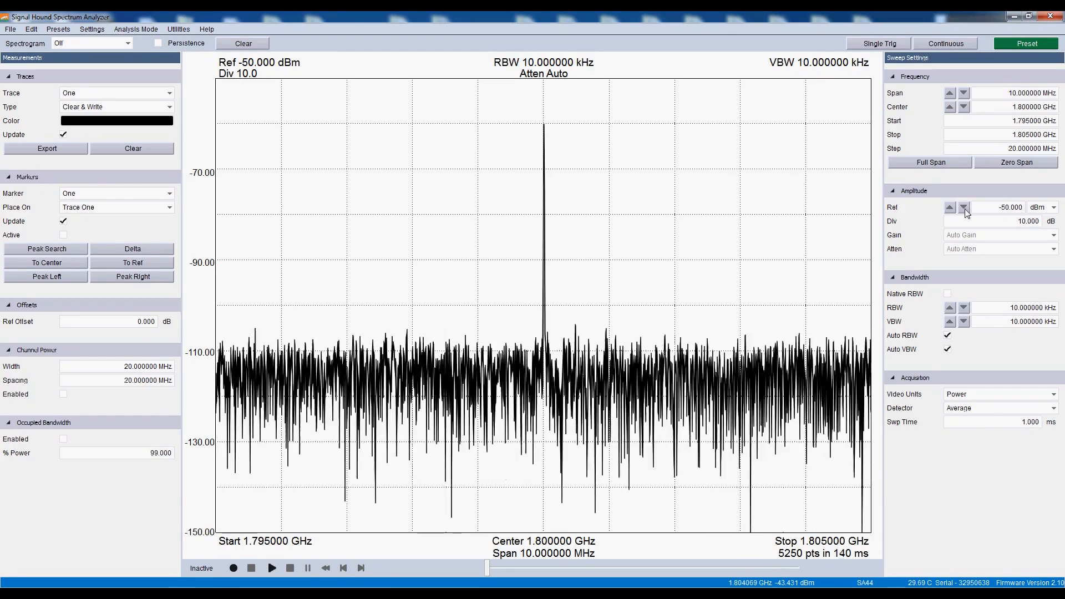
{"action": "left_click", "coordinate": [92, 42]}
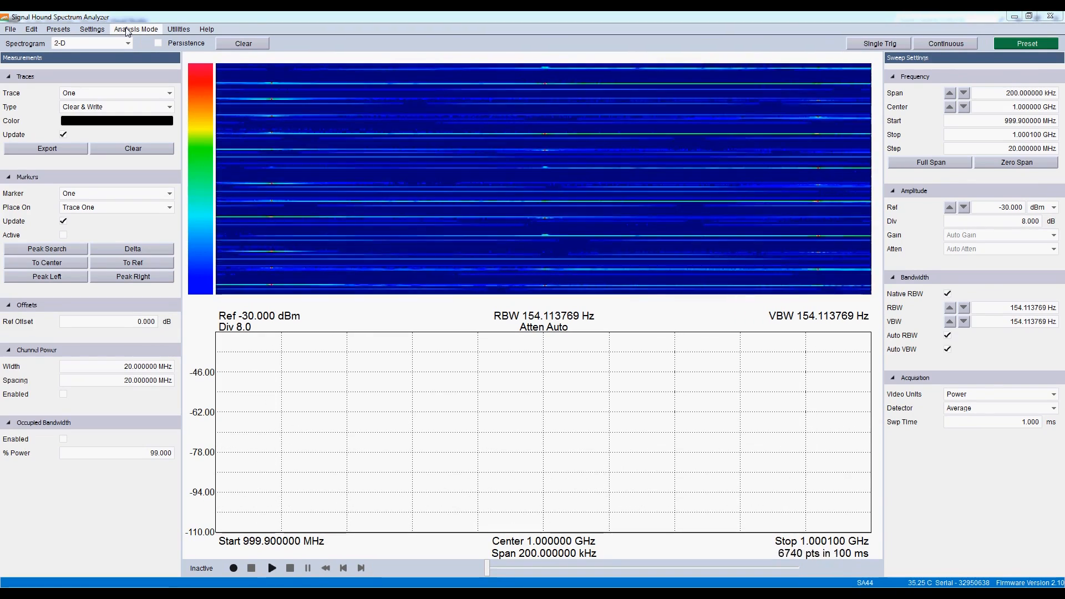
Step: Choose Real-Time from the Analysis Mode menu
{"action": "left_click", "coordinate": [135, 28]}
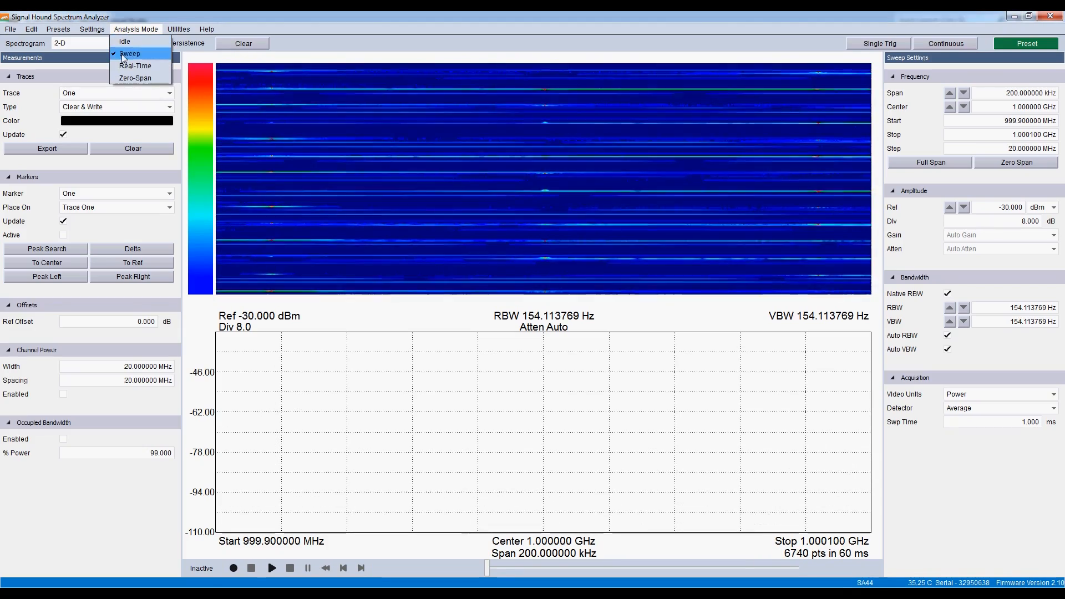
{"action": "left_click", "coordinate": [130, 53]}
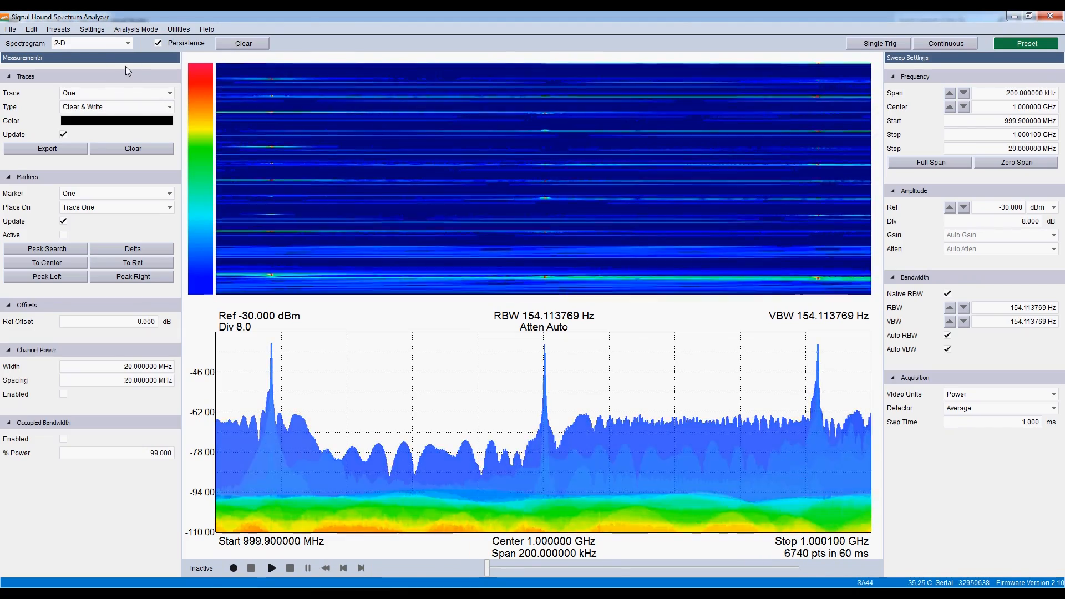